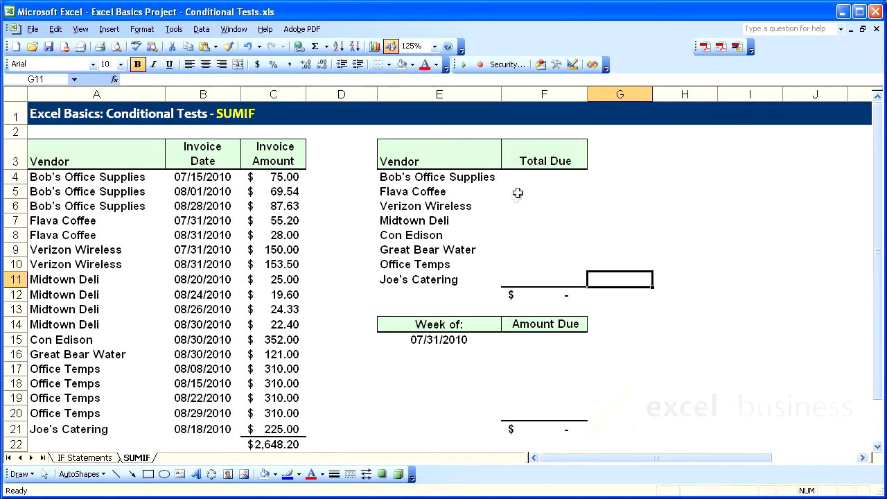
- Check the workbook's named ranges from the Total Due column
left_click(544, 191)
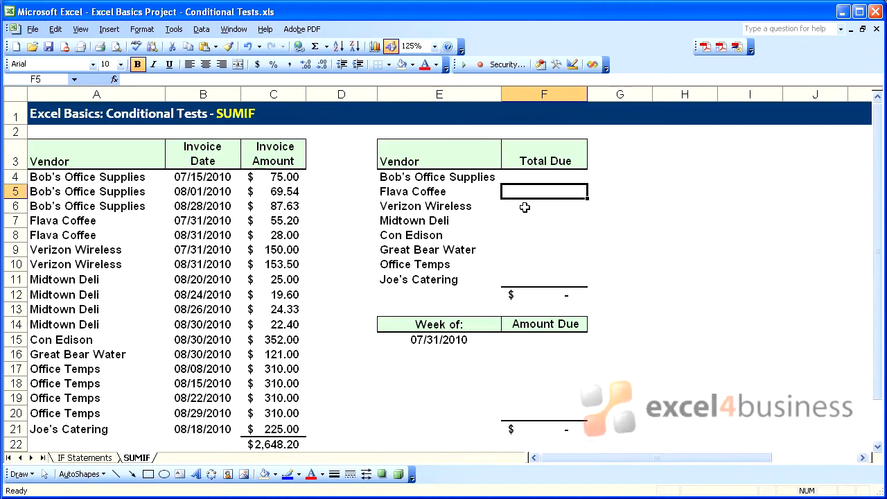
left_click(544, 176)
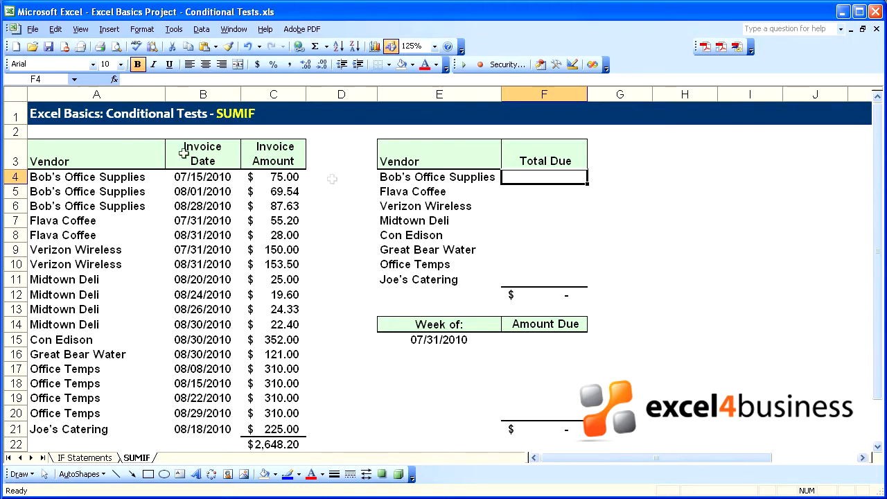
left_click(70, 80)
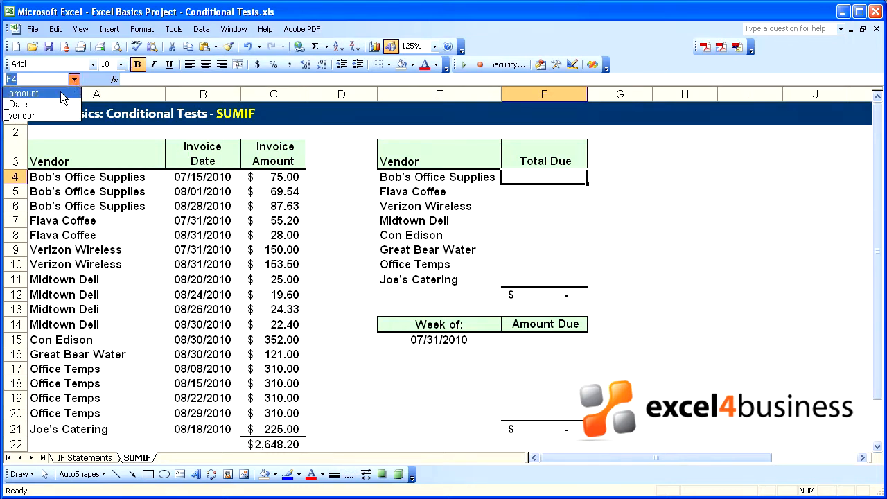
mouse_move(28, 115)
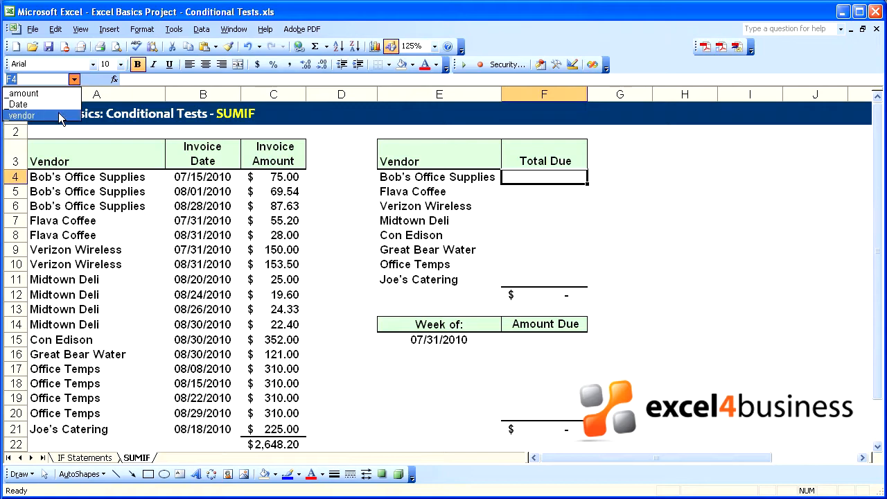
left_click(203, 206)
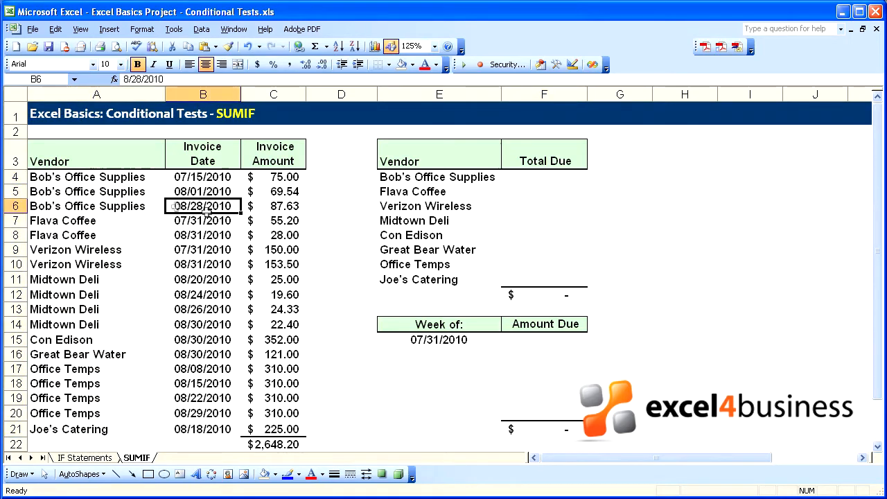
mouse_move(552, 183)
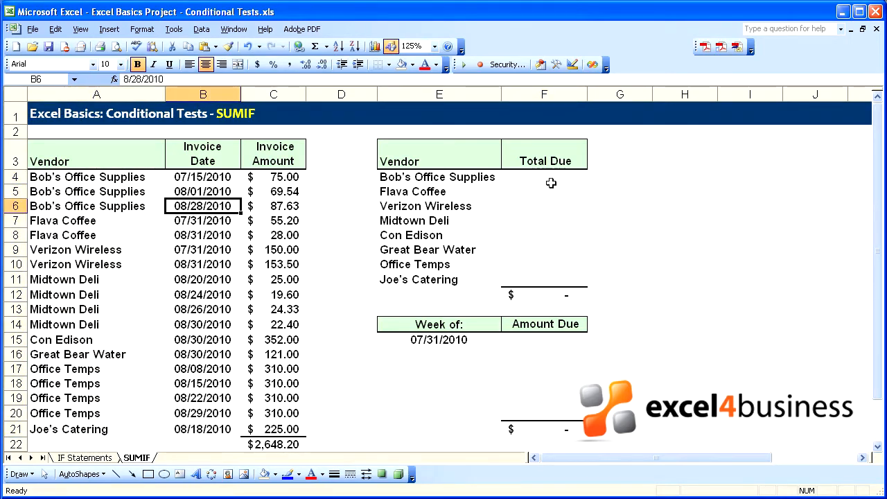
- Enter =SUMIF(_vendor,E4,_amount) in Bob's Office Supplies' Total Due cell F4
left_click(544, 177)
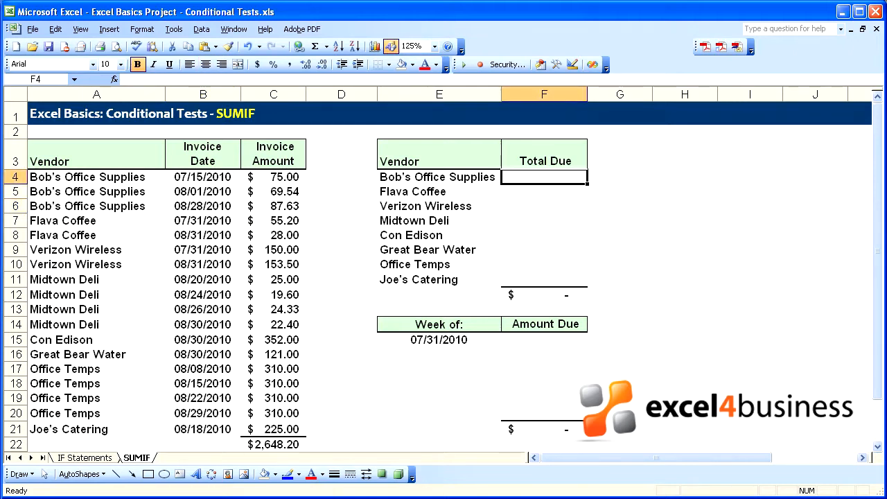
type("=s")
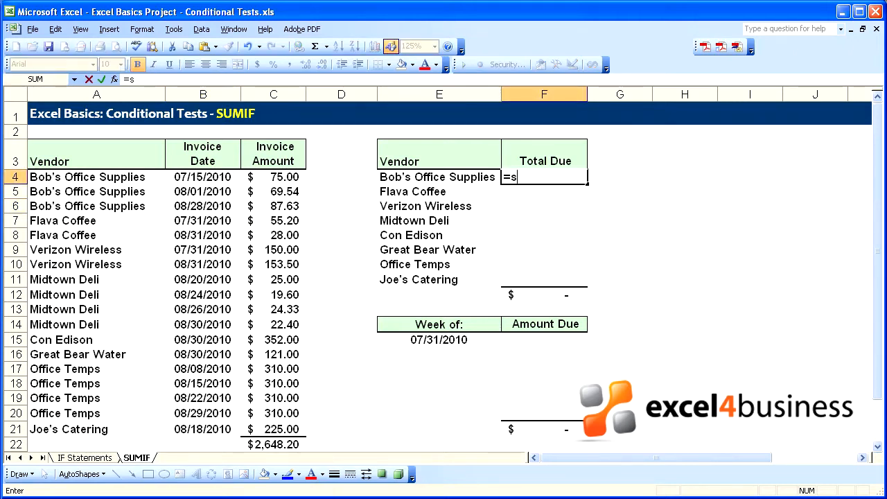
type("umif(")
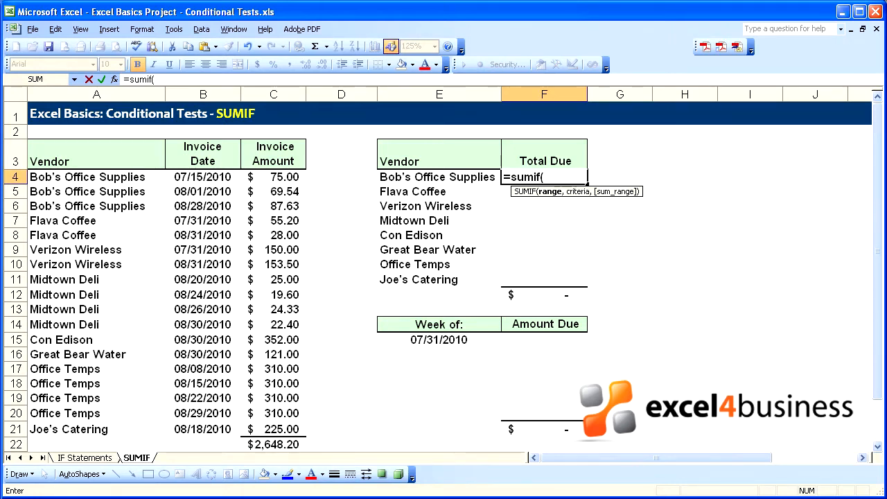
type("_v")
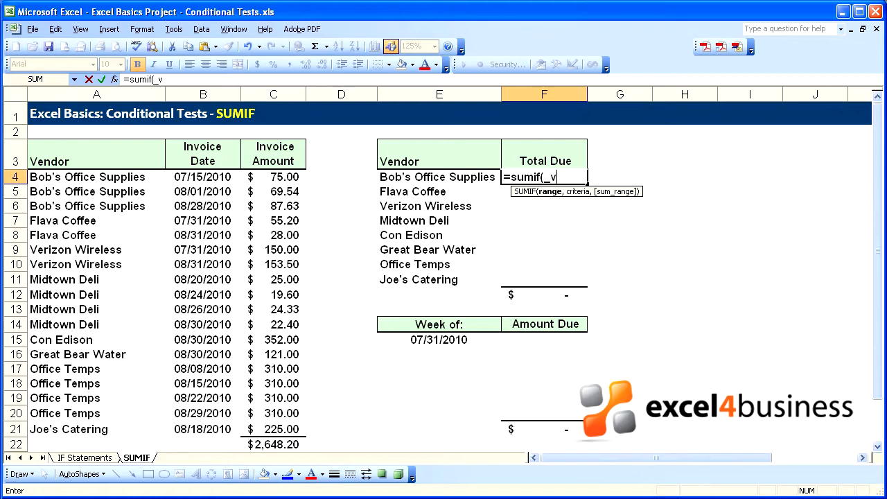
type("endor")
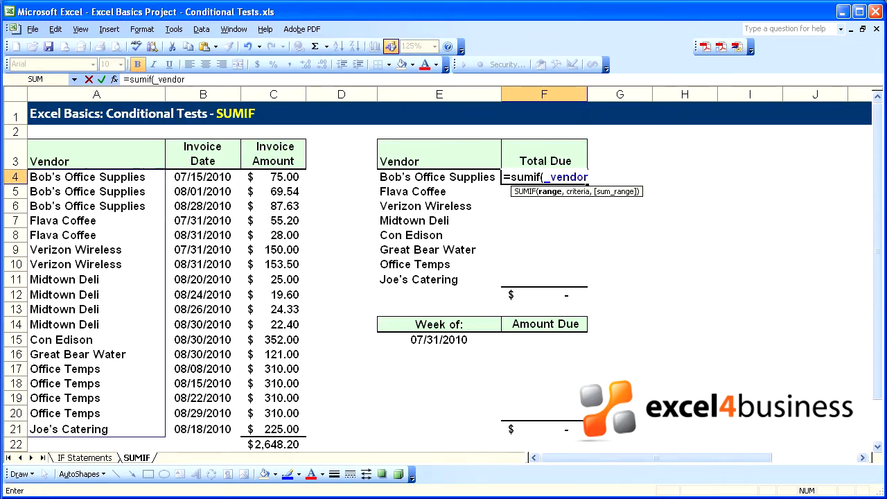
type(",")
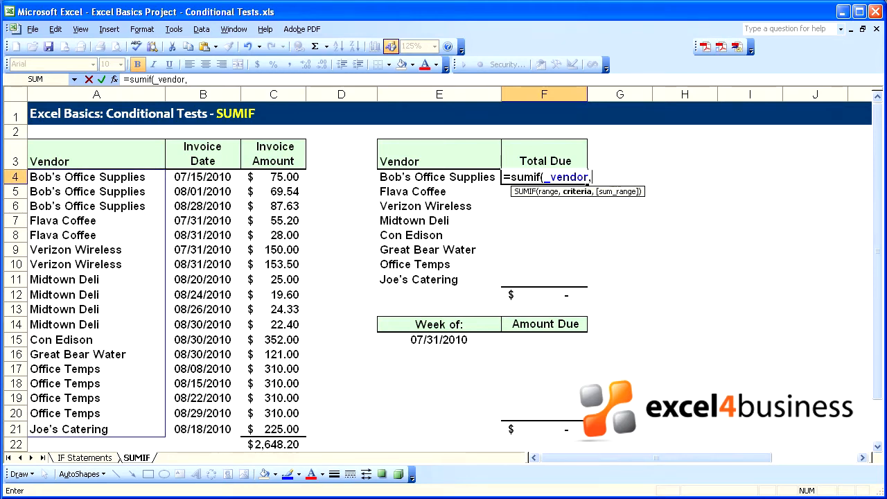
mouse_move(518, 411)
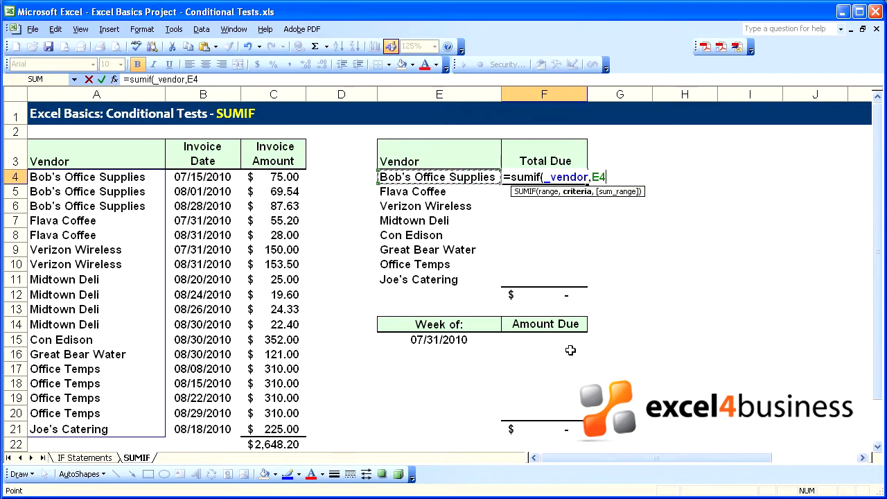
type(",")
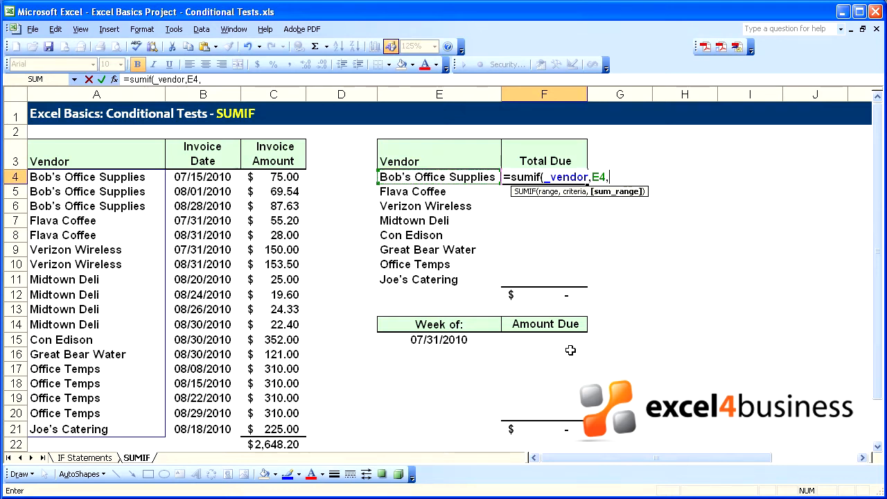
type("_")
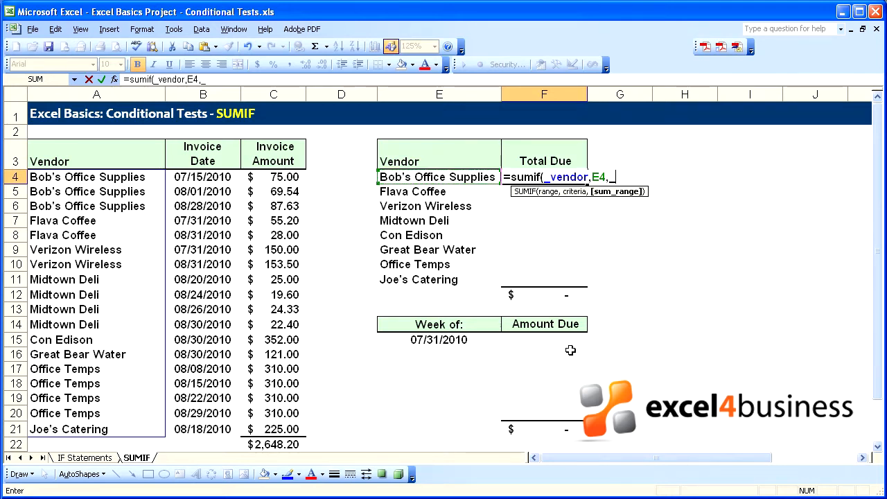
type("amount")
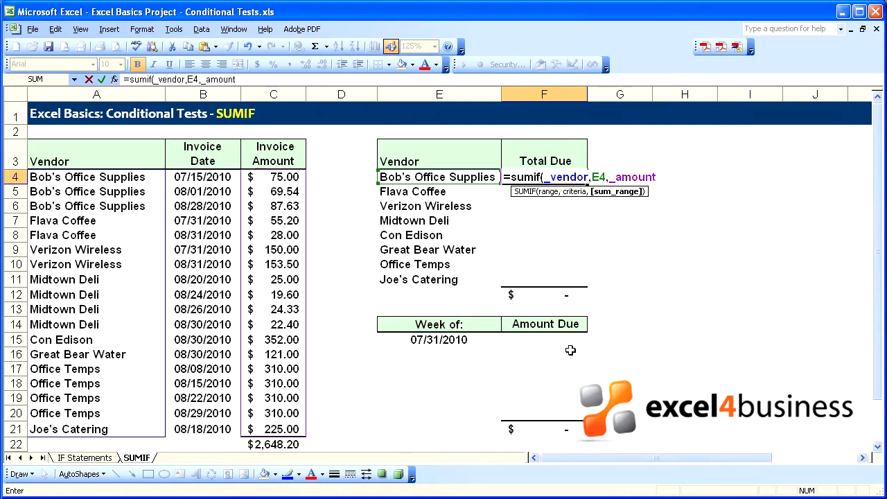
key("Enter")
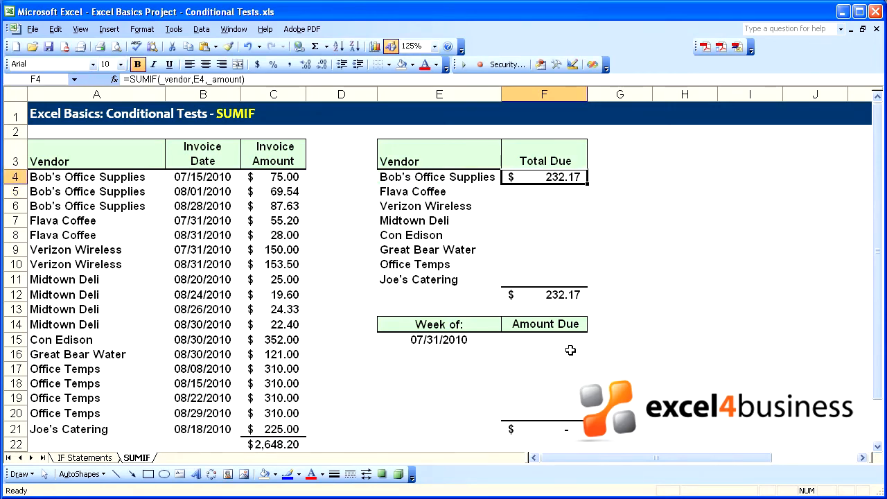
mouse_move(269, 180)
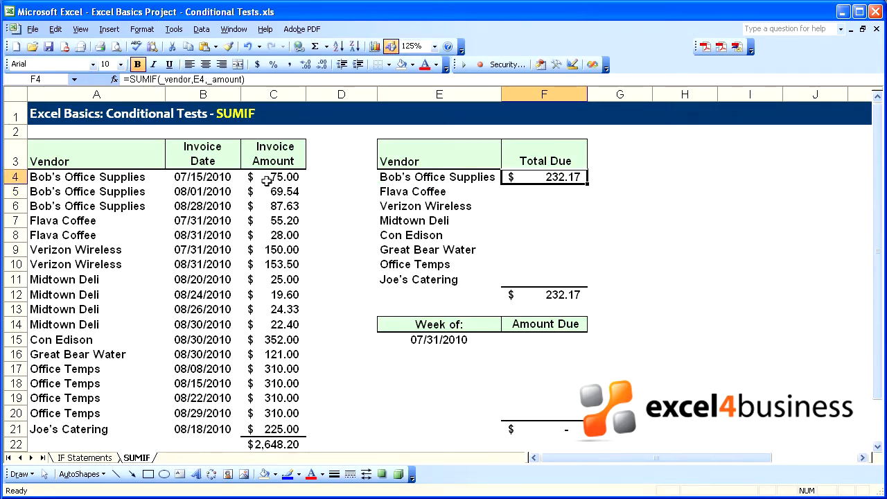
- Confirm Bob's invoice amounts total 232.17, then fill the SUMIF formula down to F11
left_click_drag(273, 177, 273, 206)
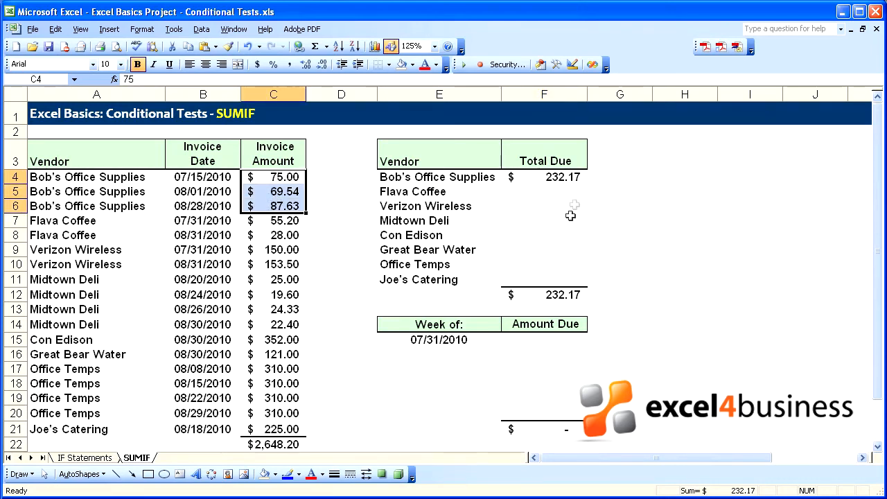
left_click(544, 177)
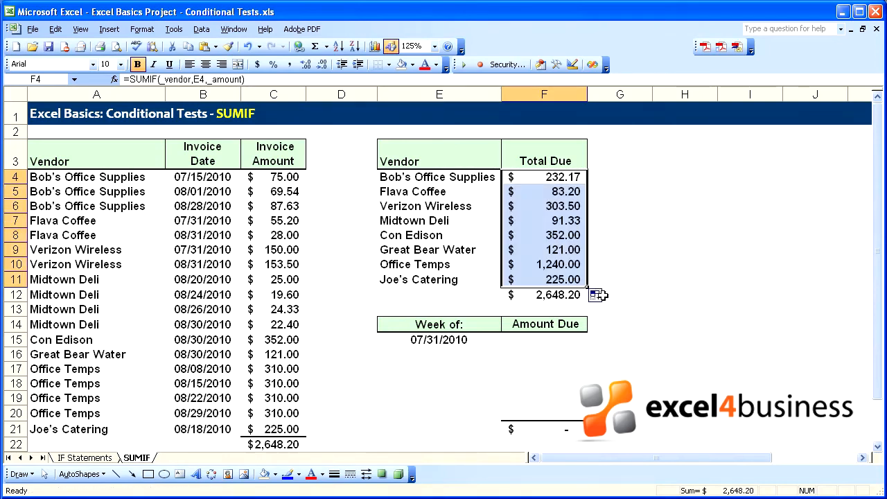
left_click(544, 308)
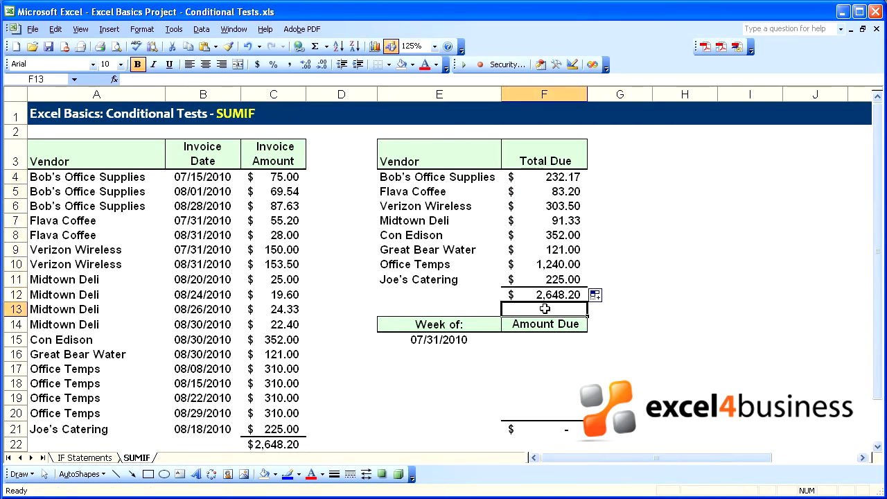
left_click(280, 443)
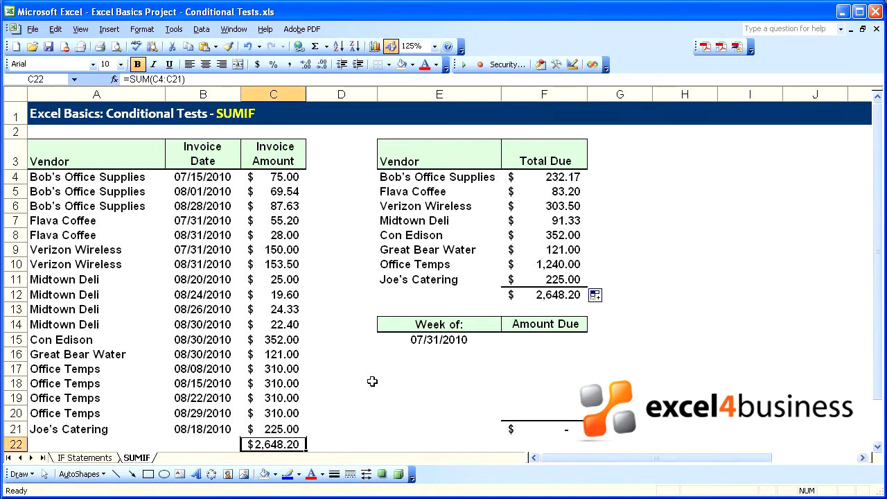
left_click(544, 345)
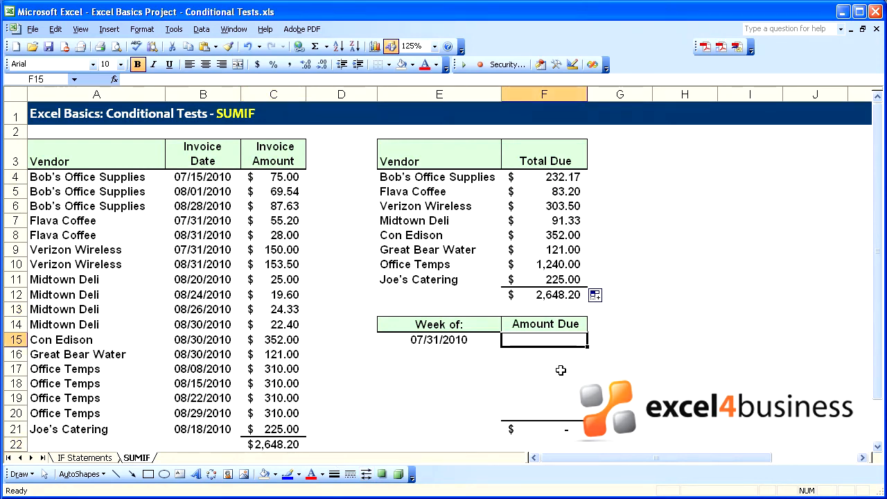